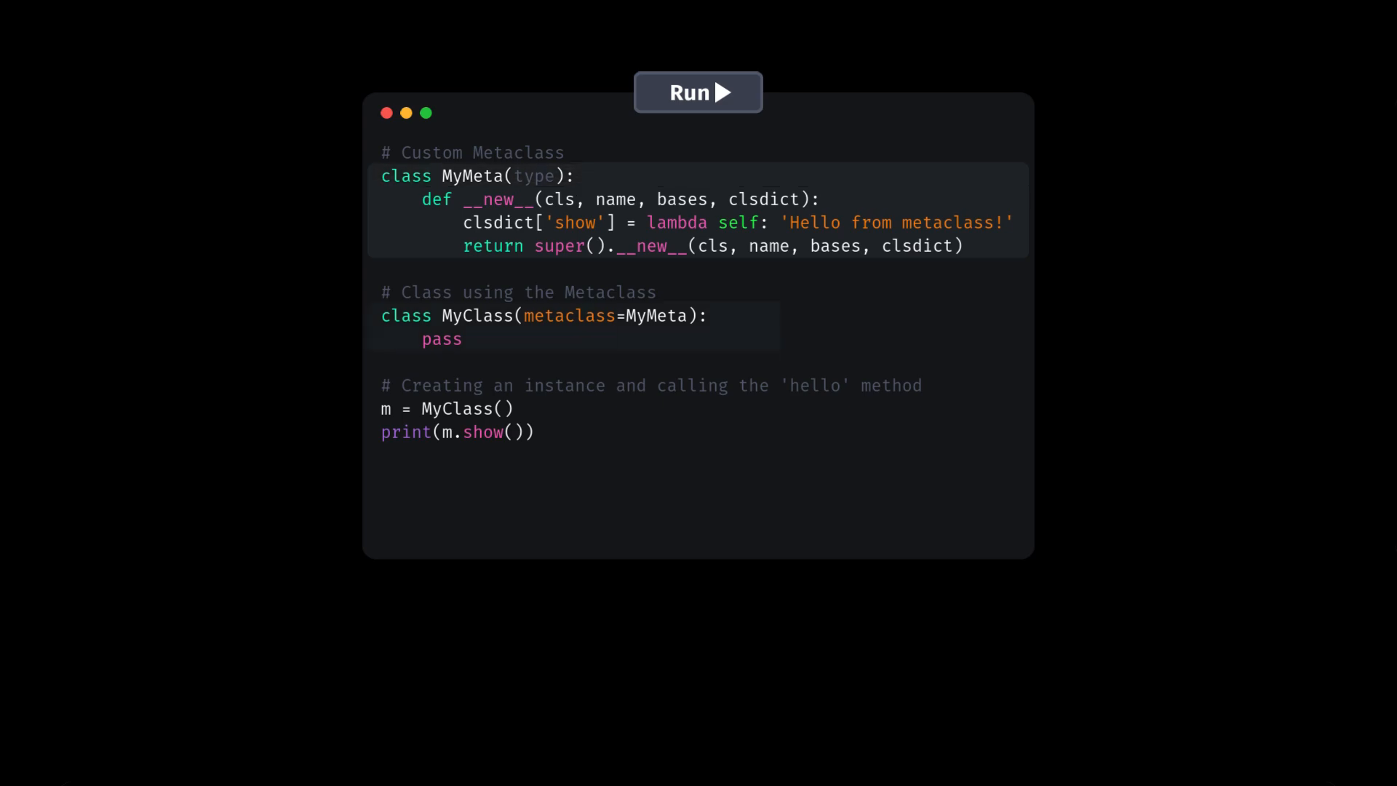
# Slide the metaclass code panel left so the empty Output panel and right-hand panel appear.
pyautogui.click(699, 93)
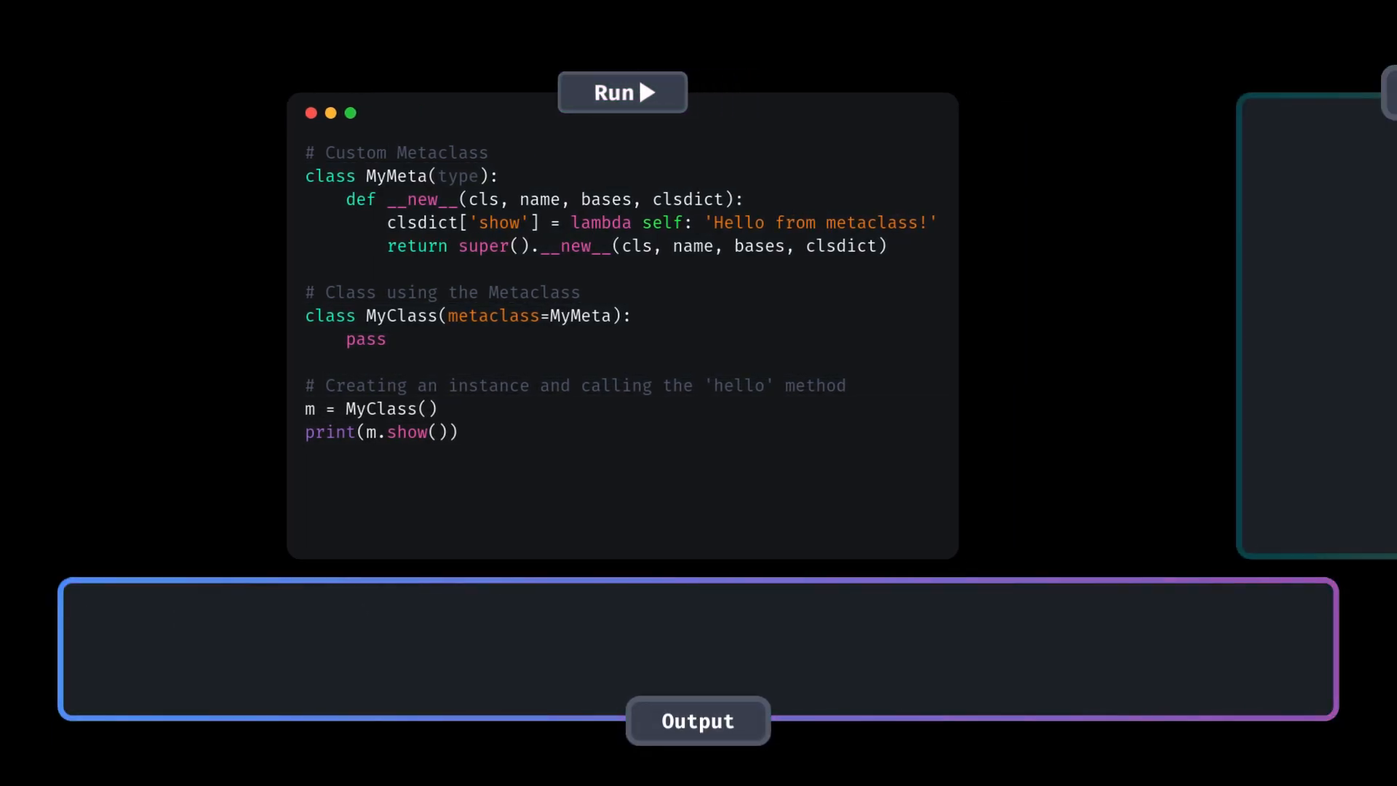
# Run the example so the Interpreter logs 'No attributes/methods found in MyClass!' then 'Metaclass MyMeta found'.
pyautogui.click(621, 93)
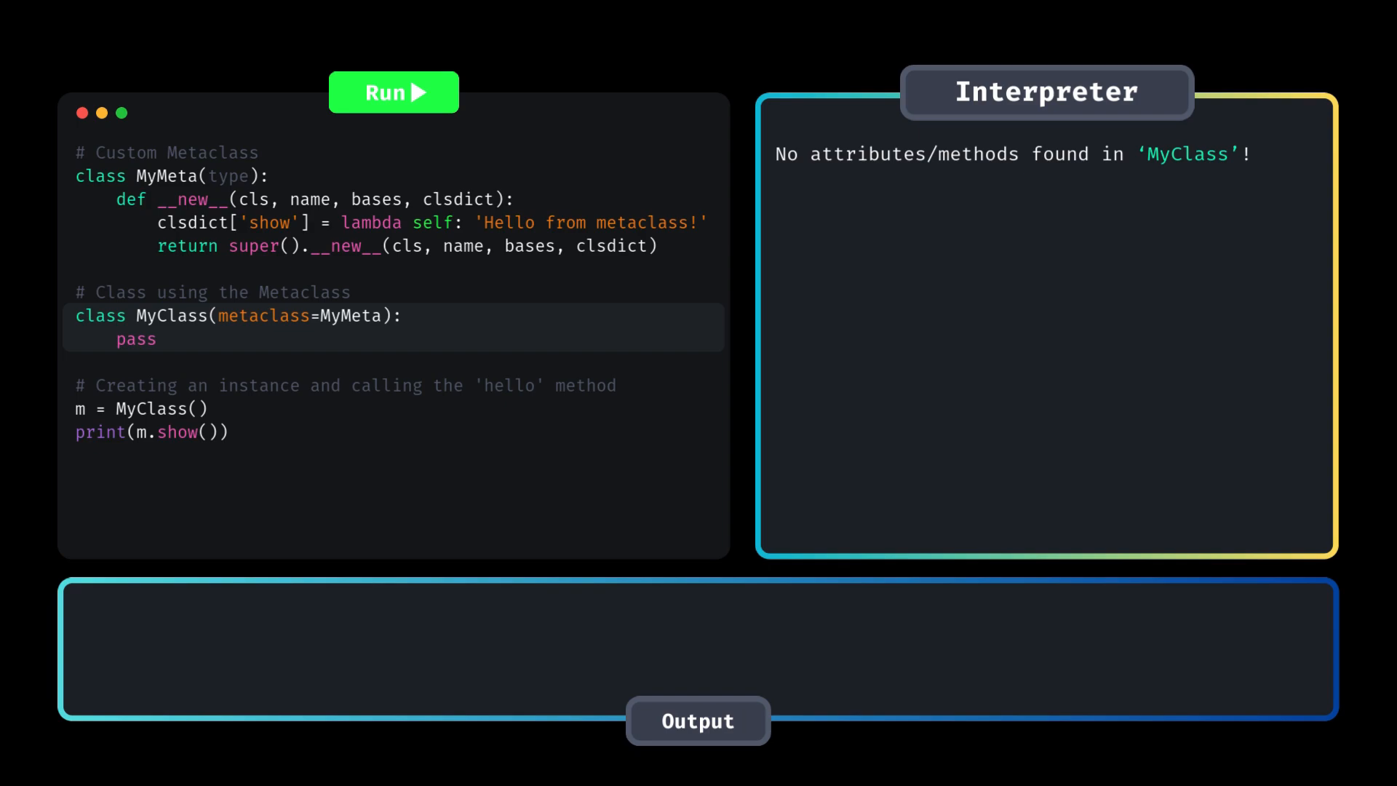
pyautogui.click(393, 94)
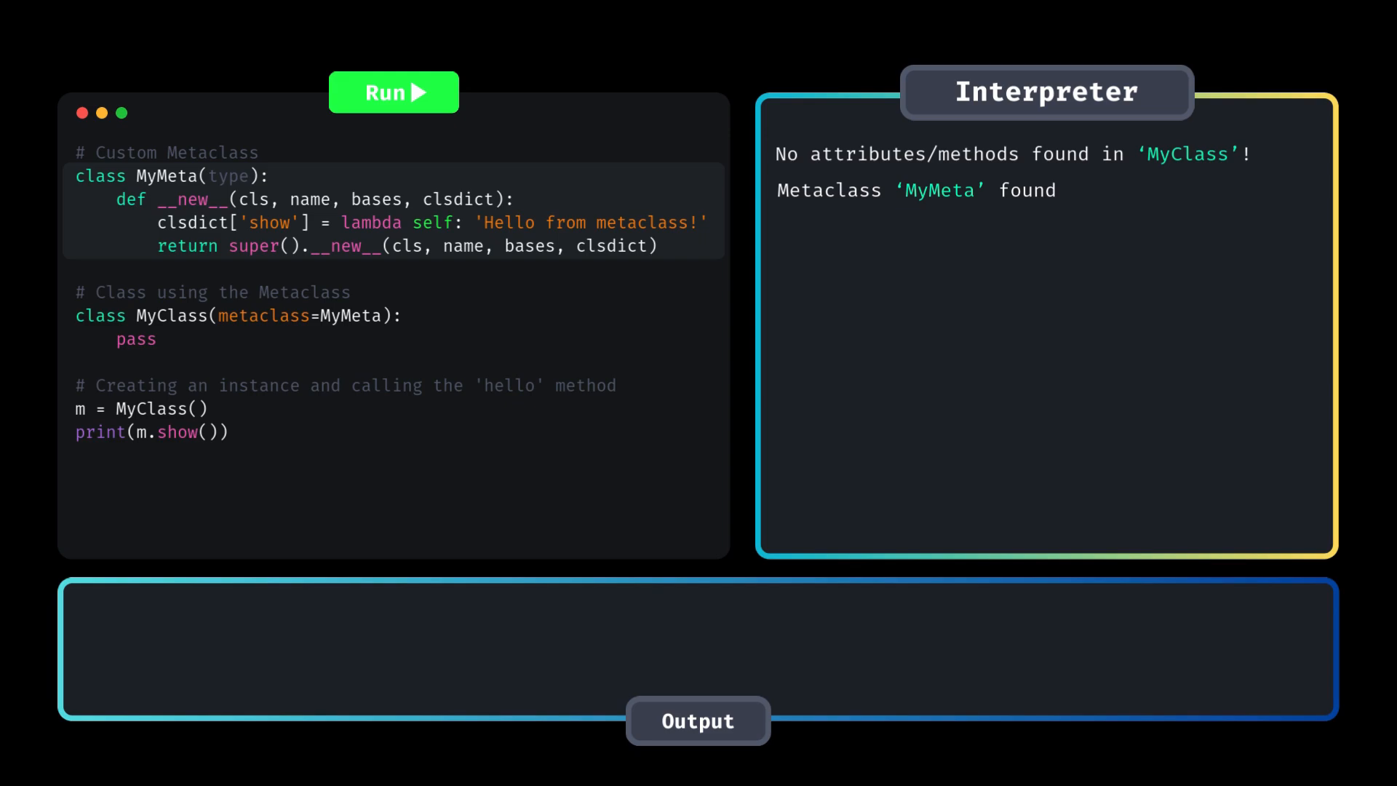